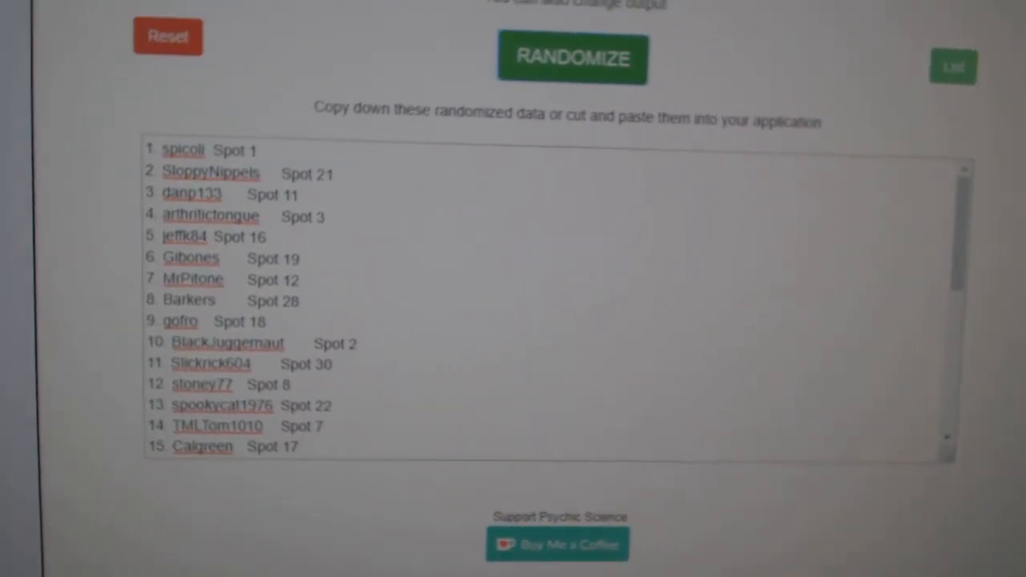
Step: Reshuffle the names-and-spots list with Randomize to get a new random order
left_click(571, 57)
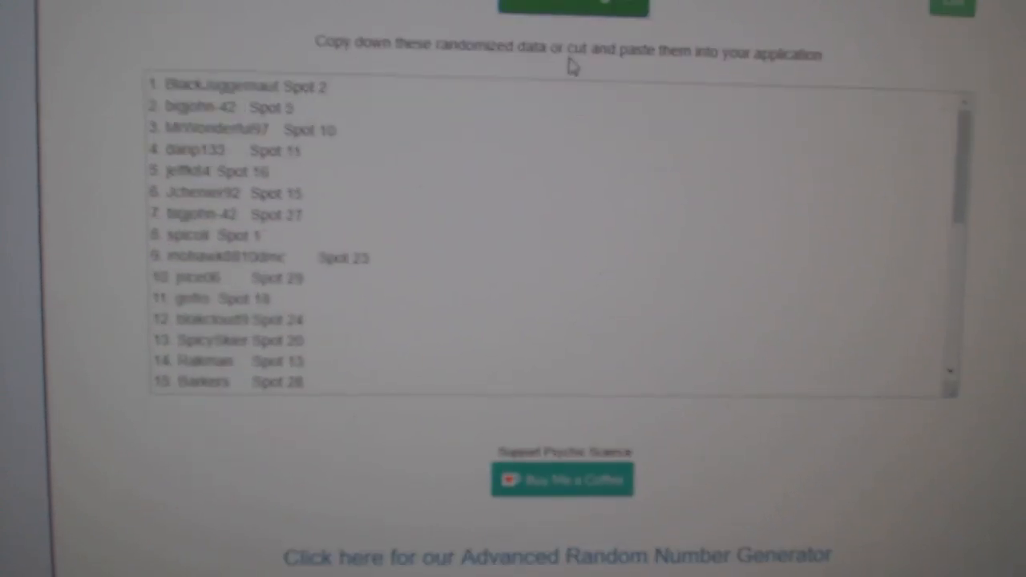
left_click(572, 45)
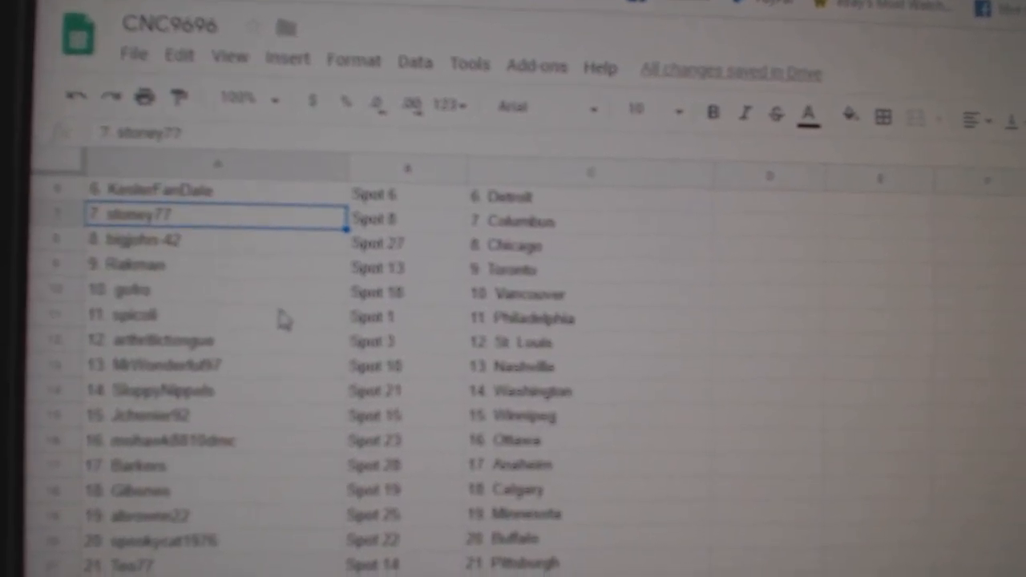
Step: Scroll the CNC9696 sheet down to view name, spot and team rows through entry 26
scroll("down", 3)
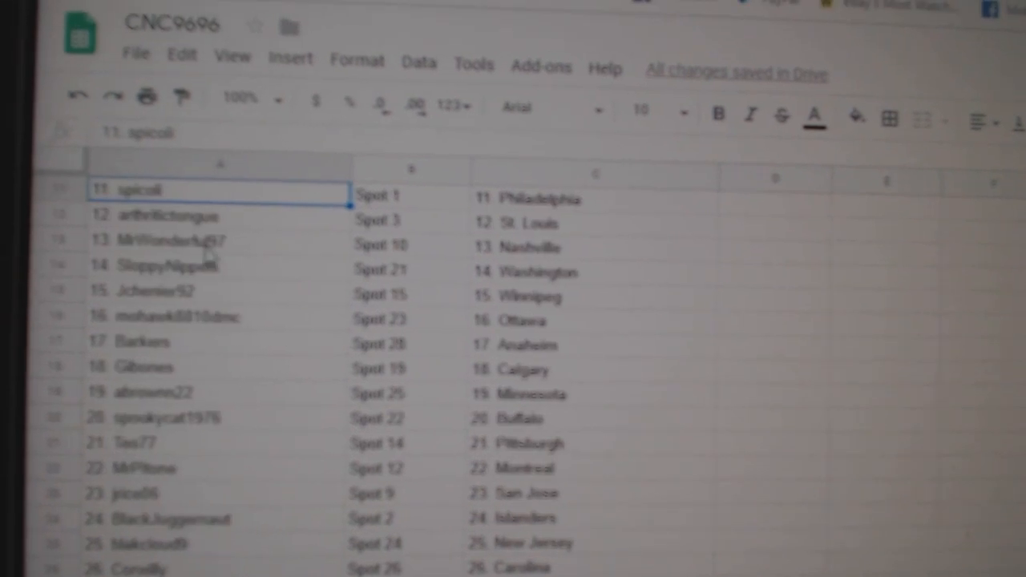